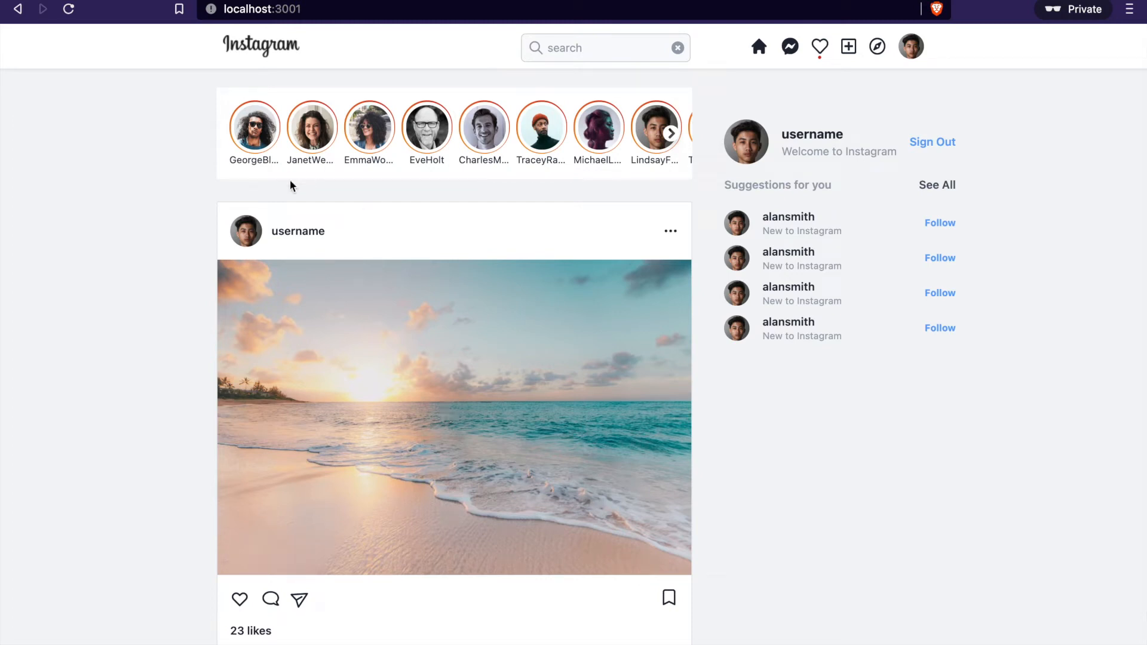
mouse_move(469, 297)
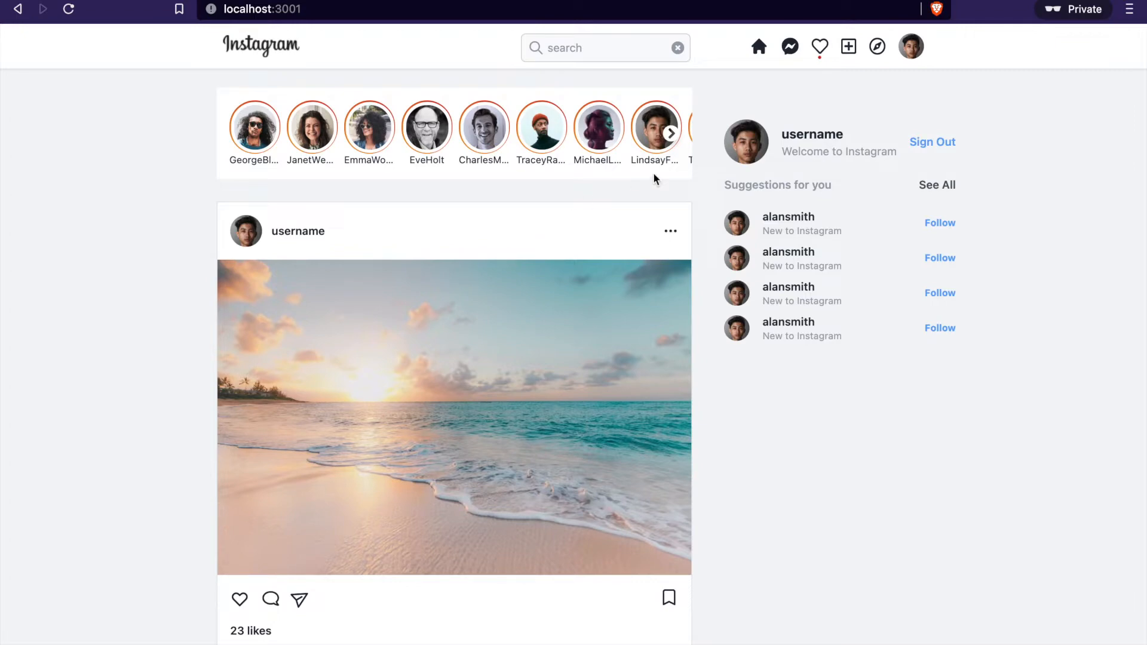
mouse_move(554, 372)
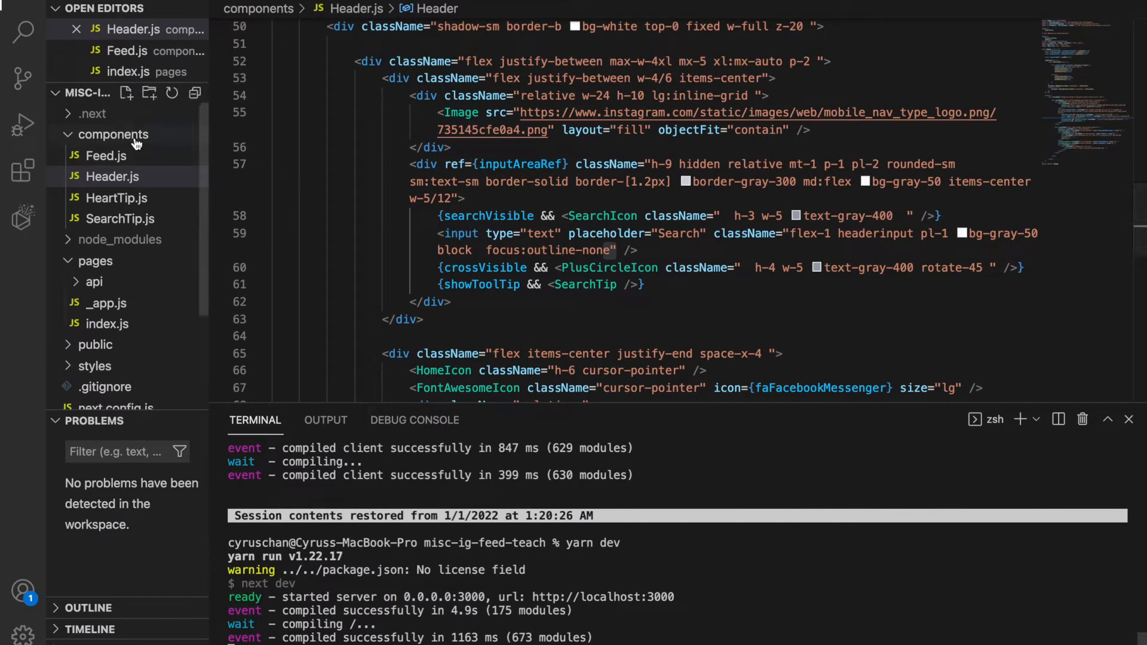
Step: Expand the components folder and open Feed.js with its placeholder grid layout
left_click(113, 134)
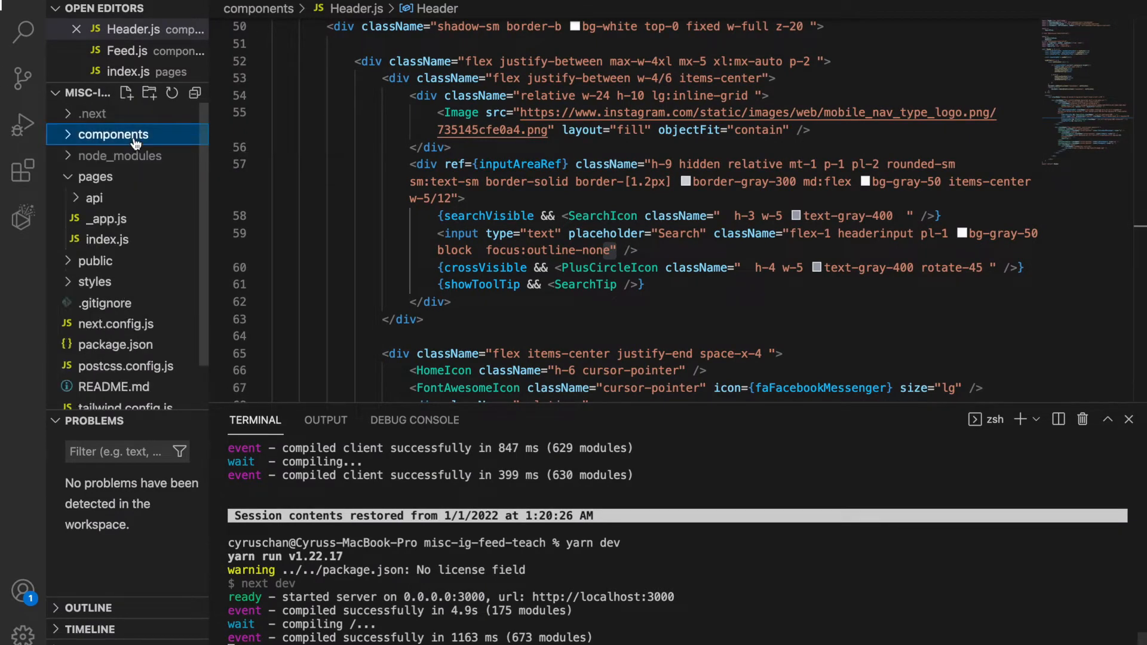
left_click(113, 134)
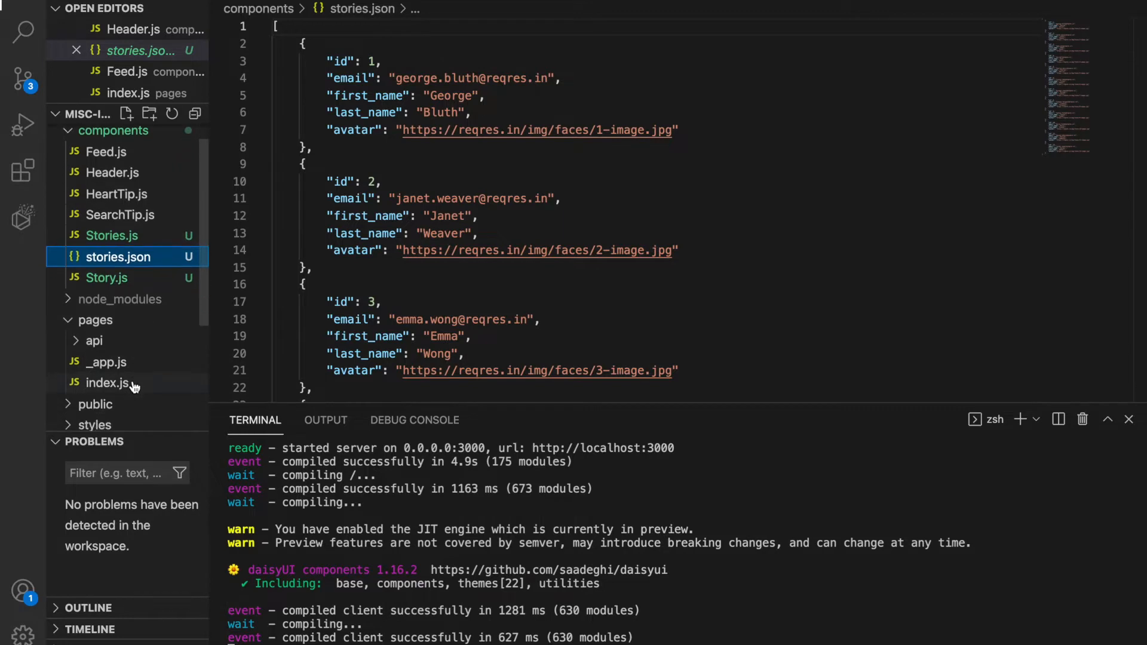
left_click(108, 383)
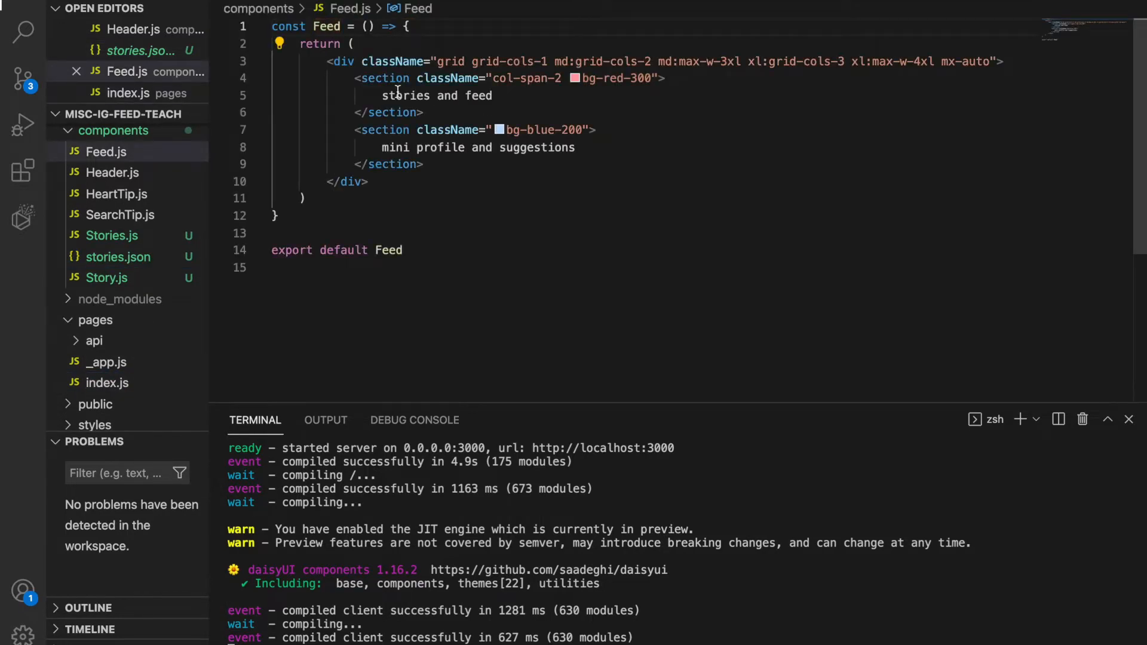
Step: Render <Stories /> in the stories section and add import Stories from './Stories'
double_click(405, 95)
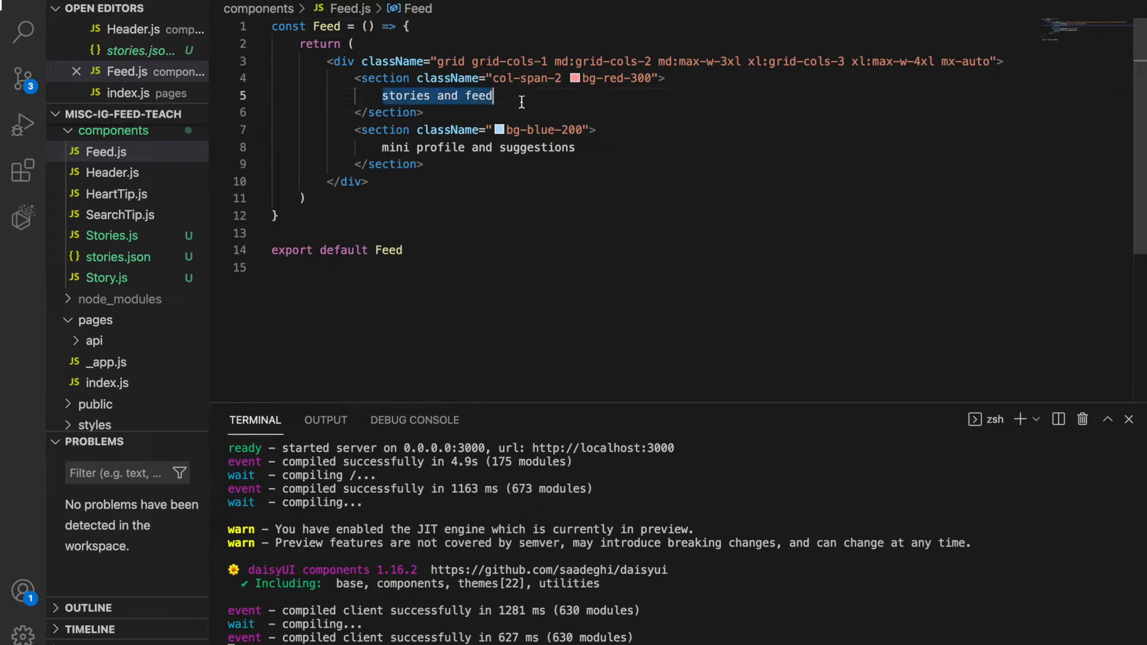
type("<S")
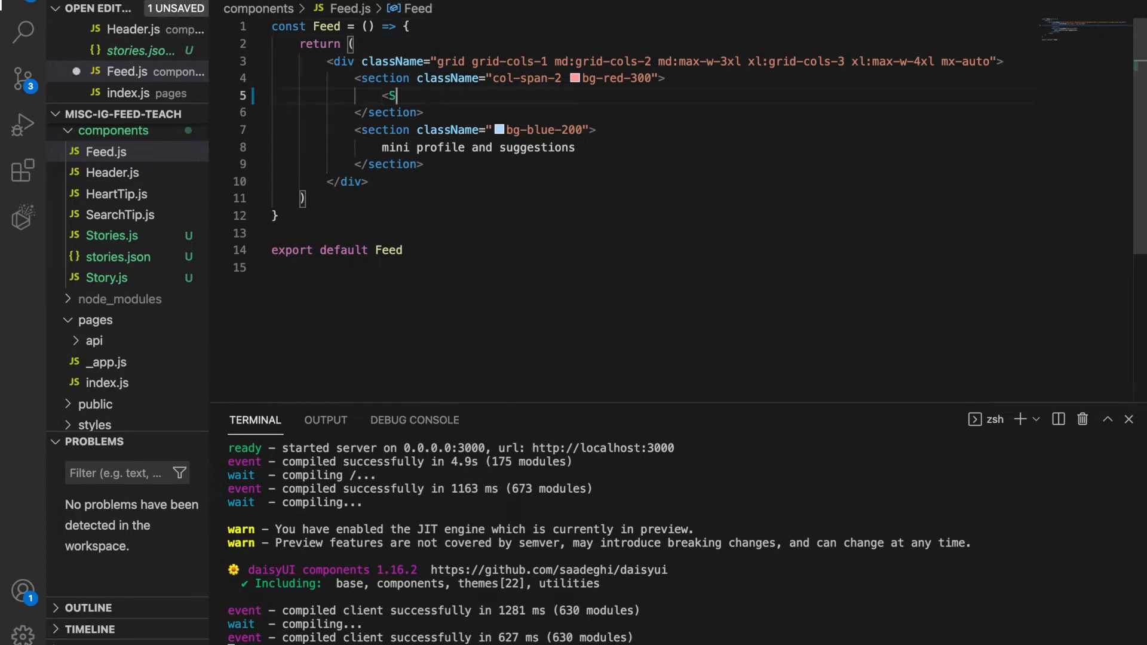
type("tories />")
type("import S")
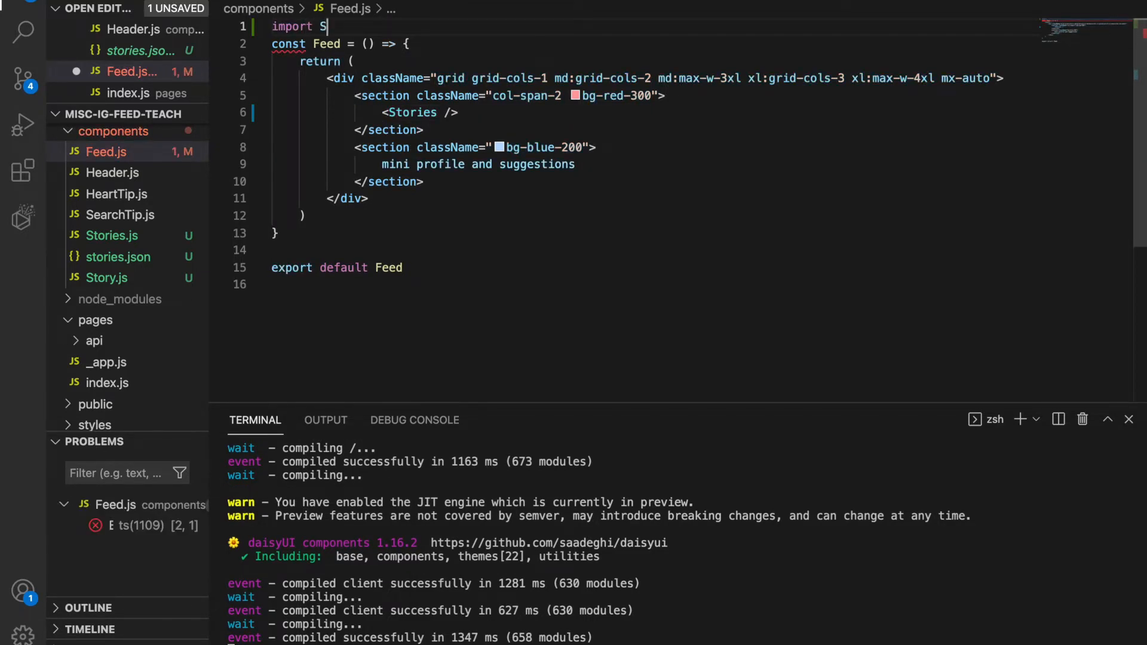
type("tories from")
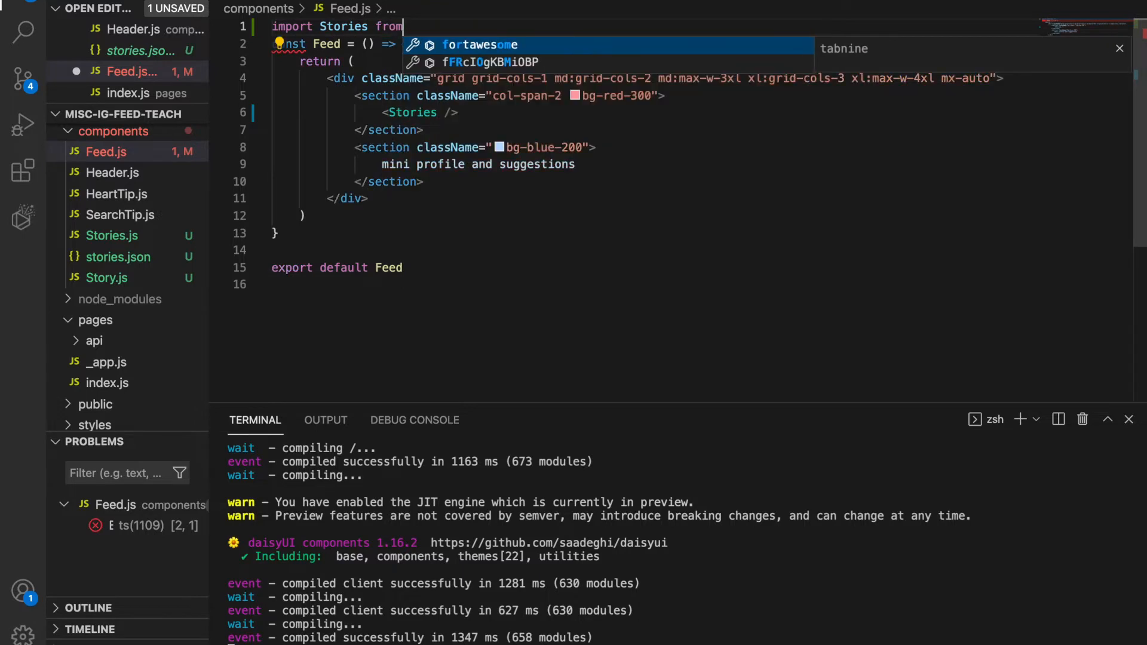
type("'./Stories';")
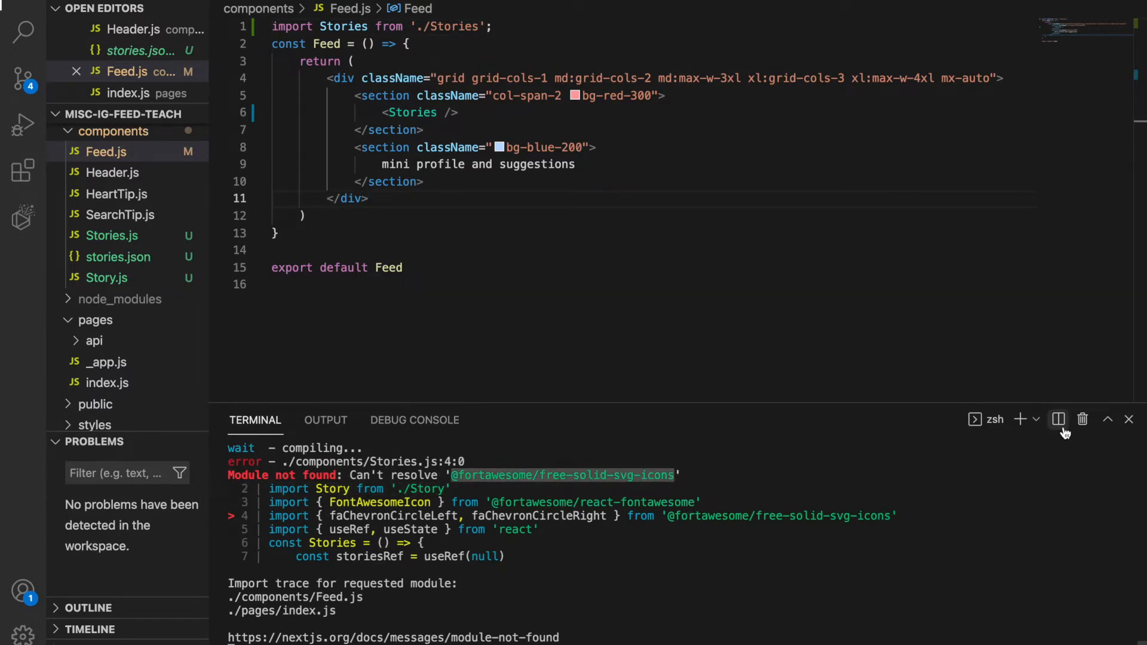
Step: Split a second terminal and begin a yarn add command for the missing package
left_click(1058, 419)
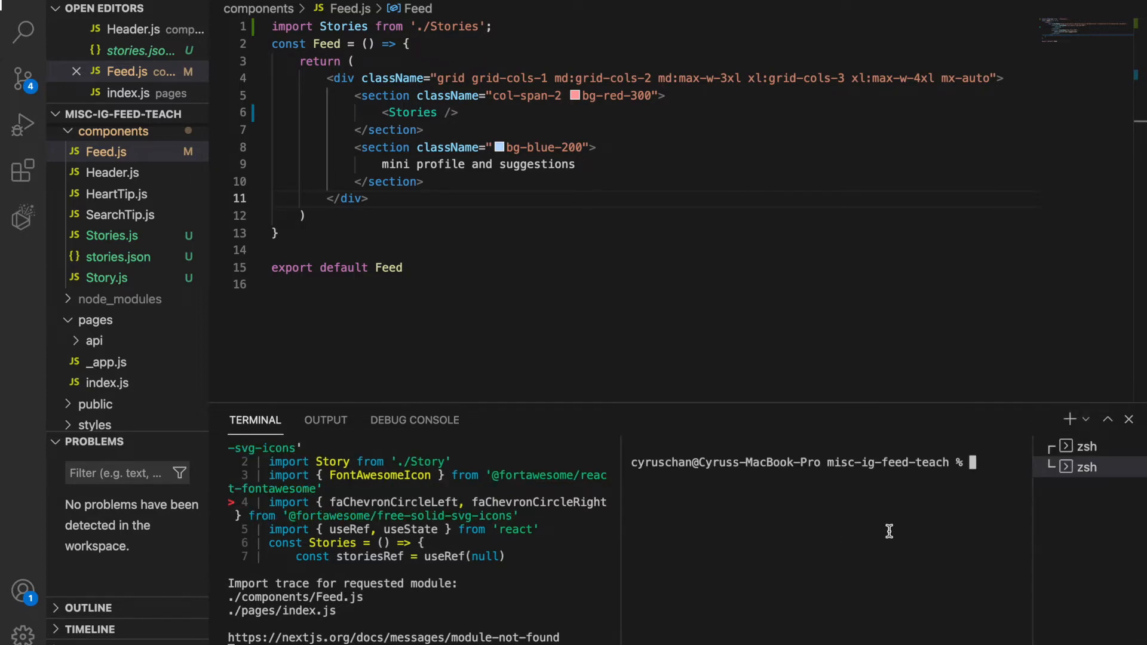
type("yarn a")
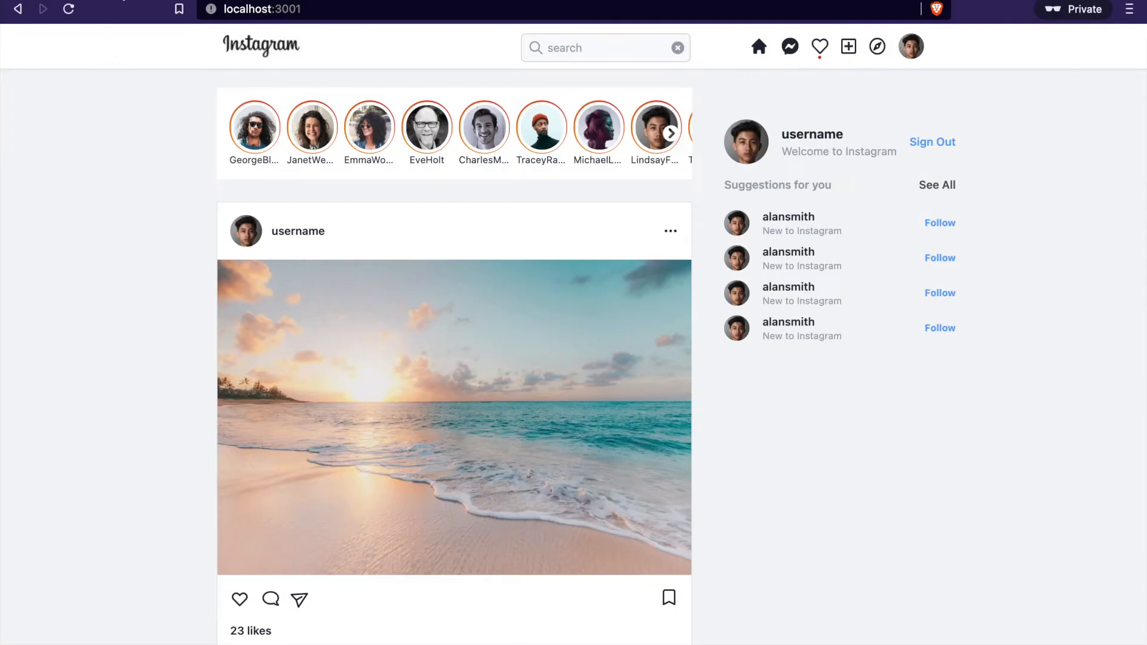
Step: Switch between the port 3000 and 3001 apps and scroll the finished clone's stories row forward and back
left_click(263, 8)
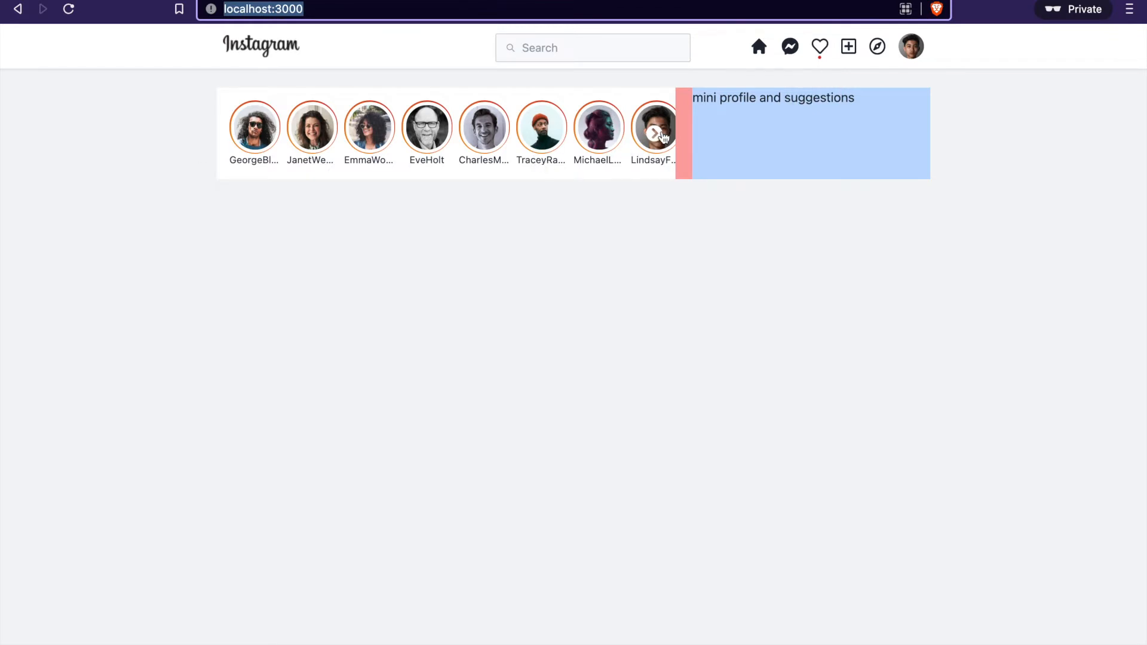
left_click(655, 133)
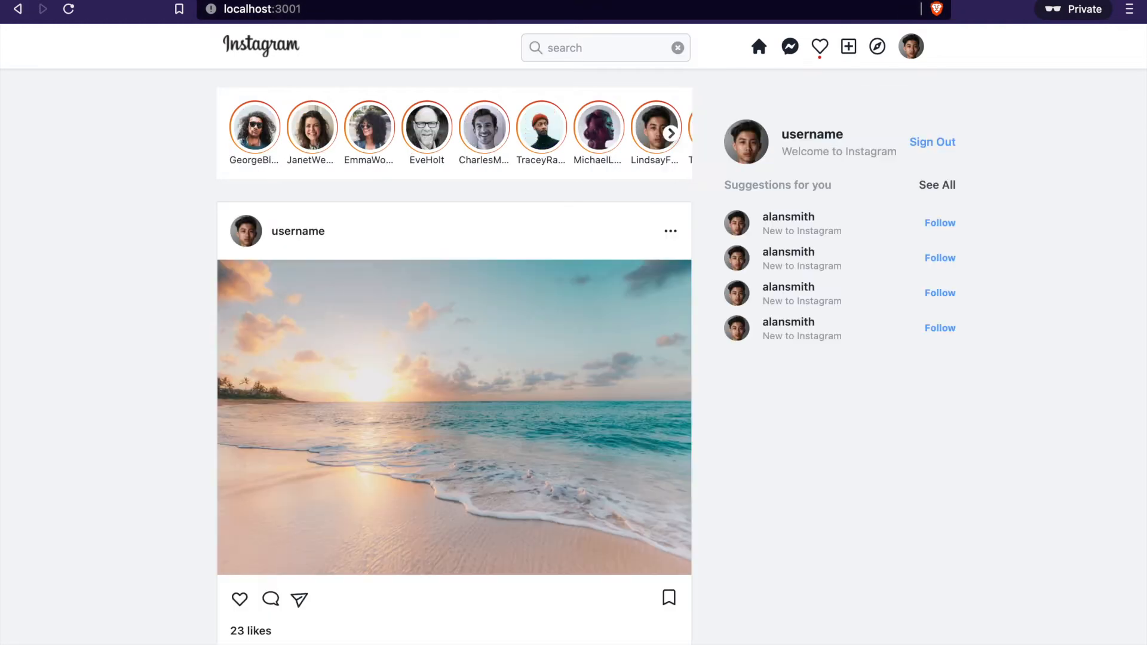
left_click(669, 132)
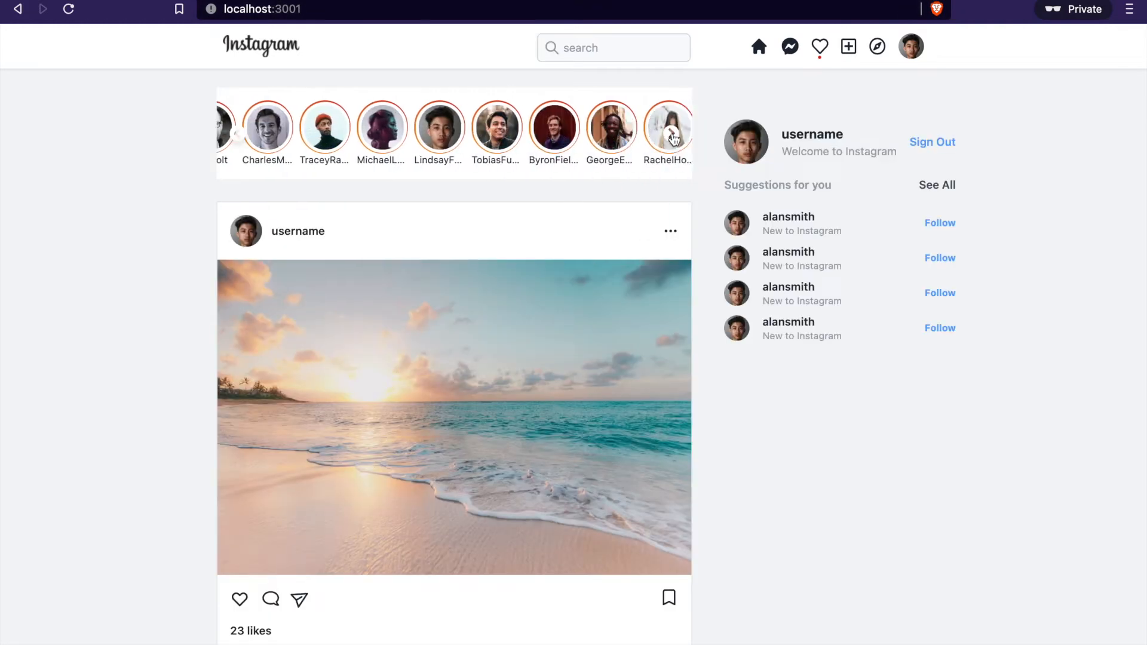
left_click(673, 135)
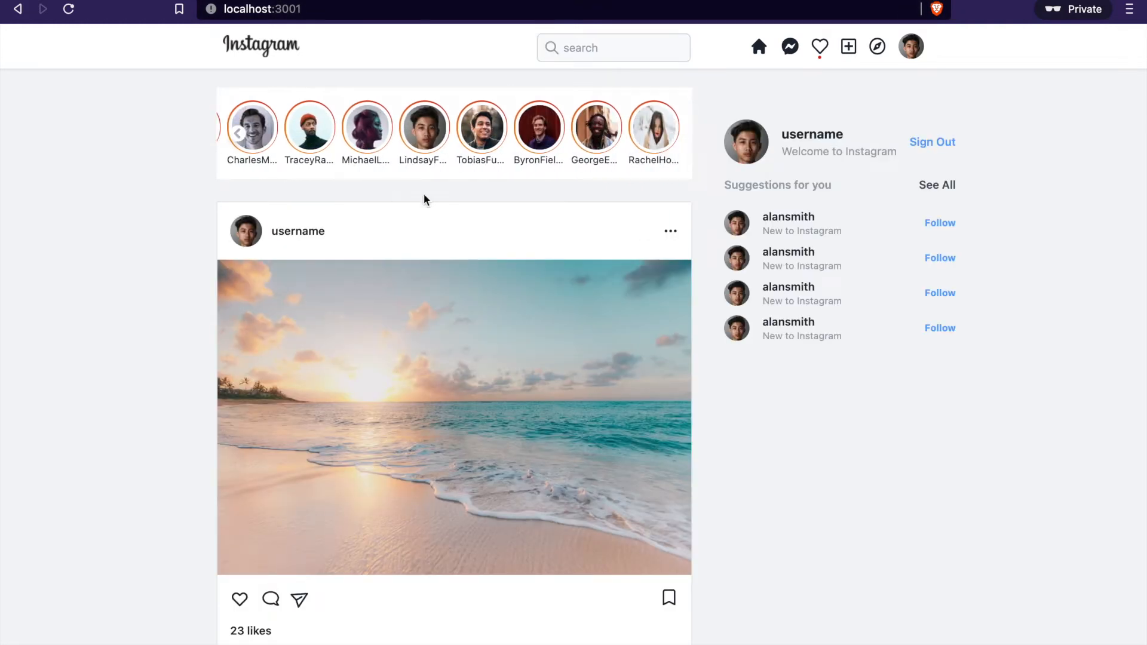
left_click(240, 133)
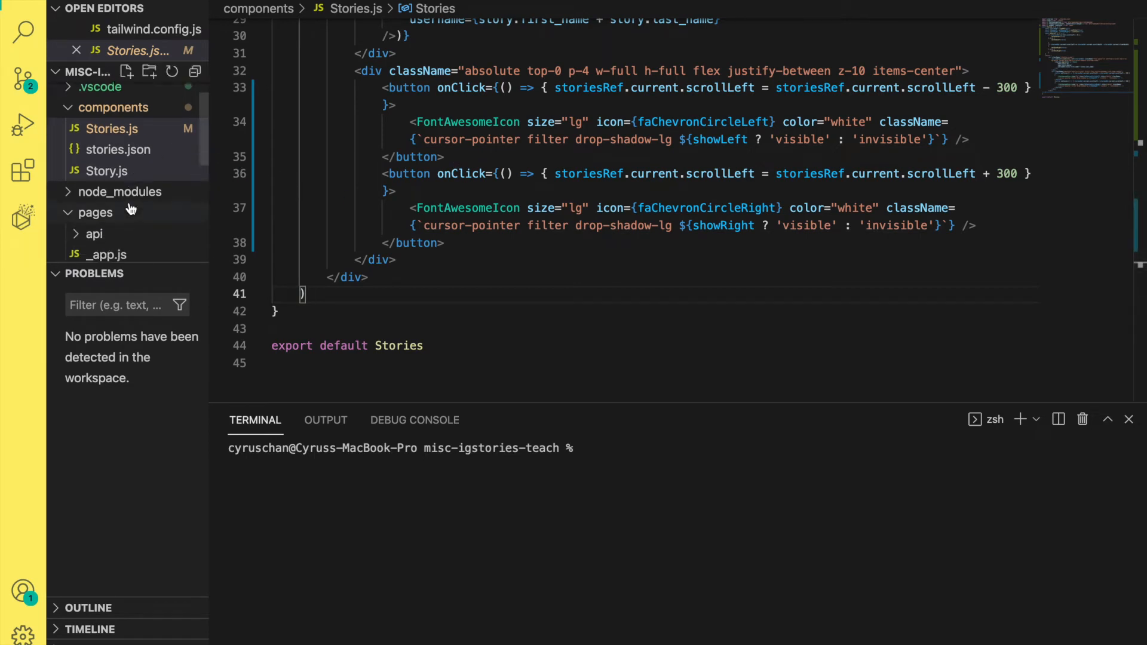
Step: Open the stories project's tailwind.config.js and select the tailwind-scrollbar-hide require to copy
scroll("down", 3)
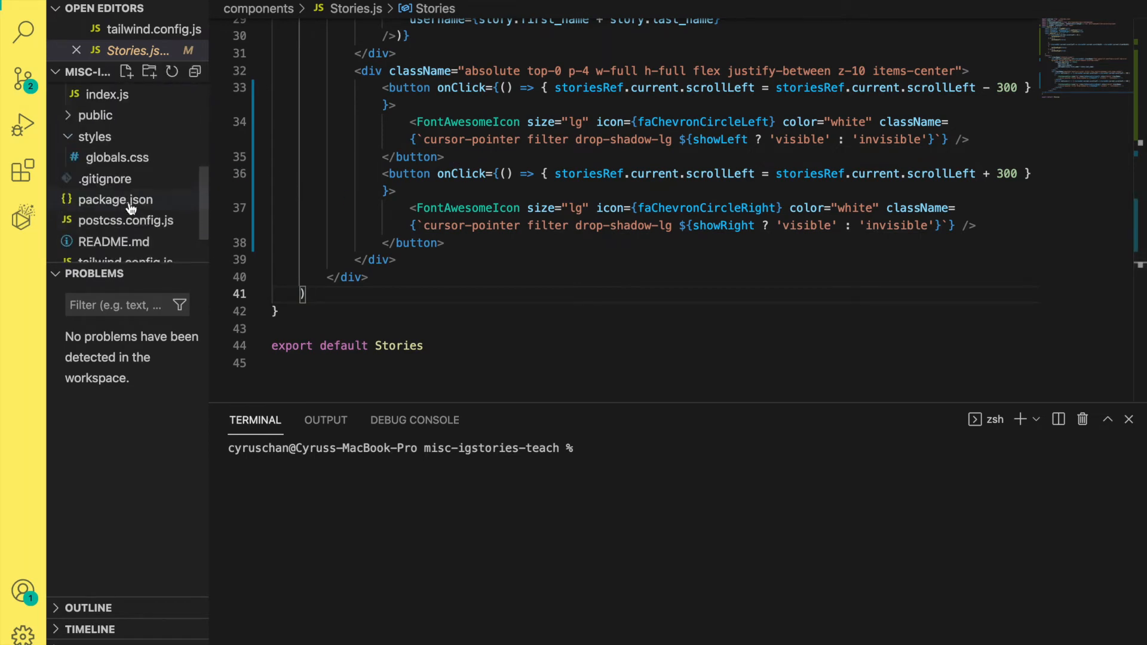
left_click(125, 229)
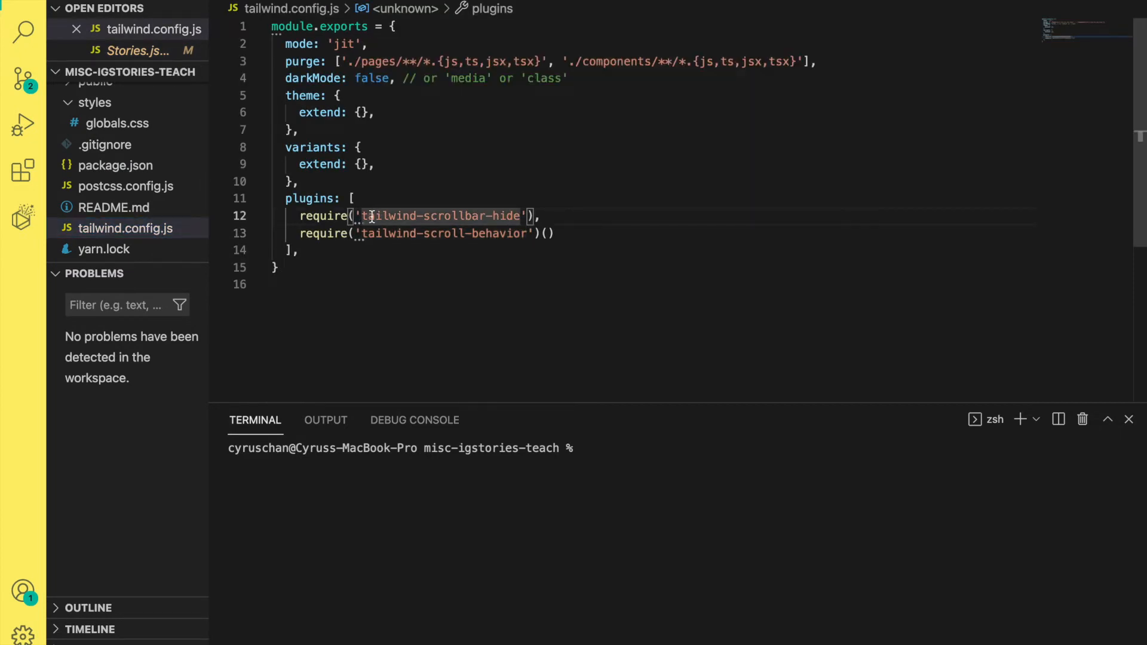
double_click(439, 215)
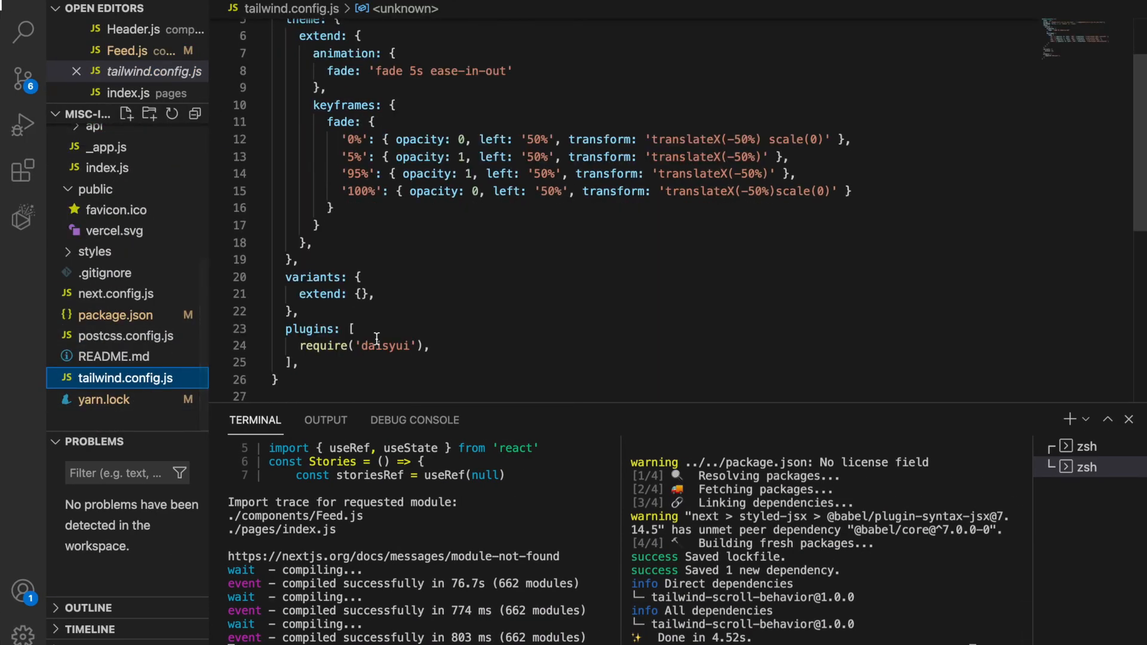
Step: Add require('tailwind-scrollbar-hide') and require('tailwind-scroll-behavior')() after daisyui in plugins
type("require('tailwind-scrollbar-hide'),")
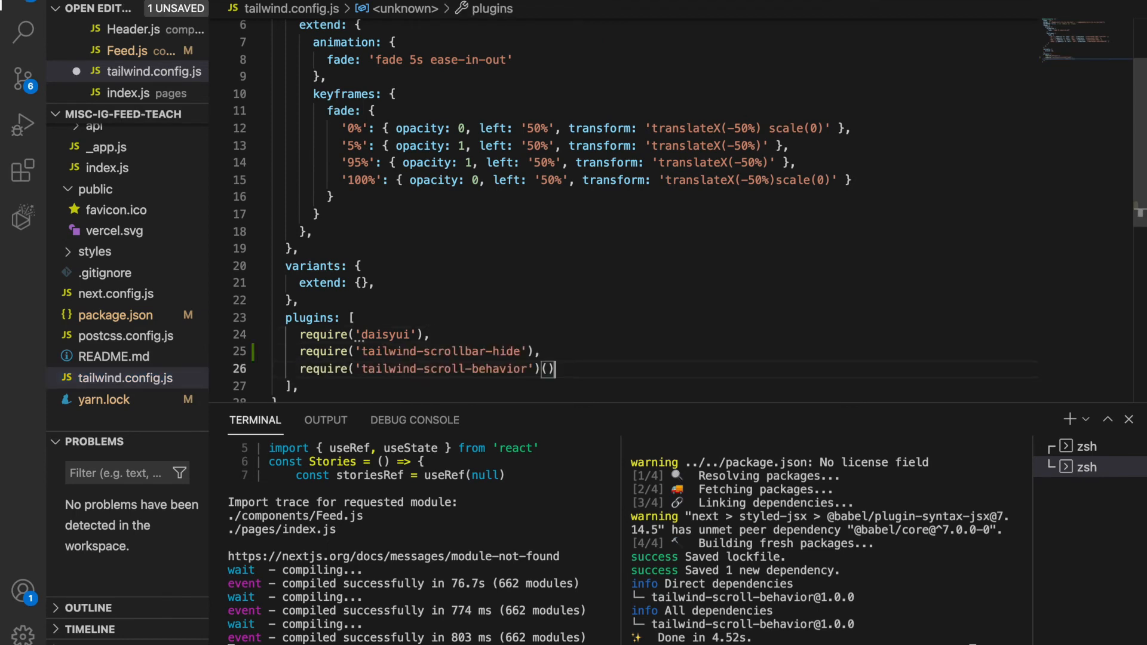